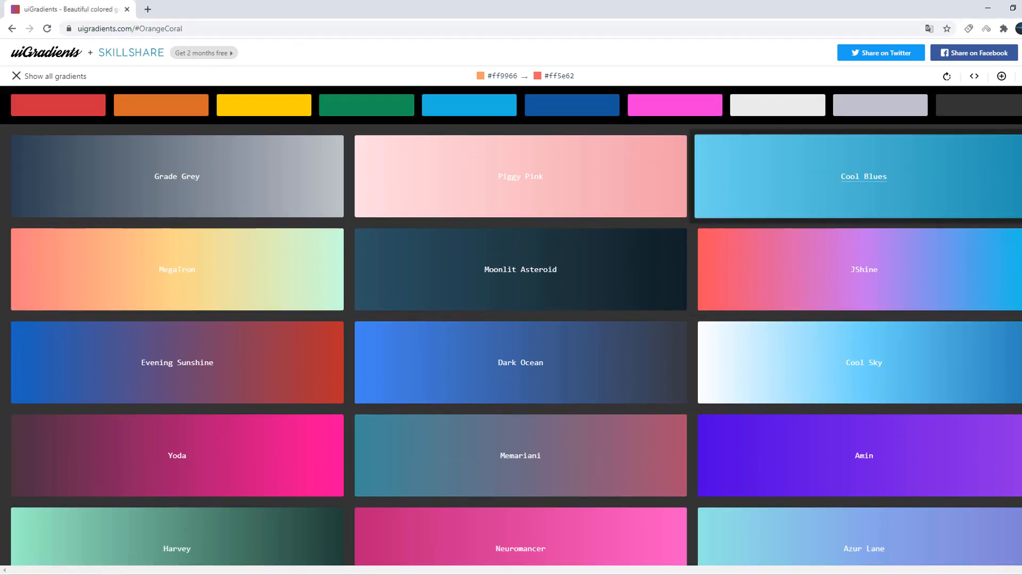
- Browse the uiGradients gallery and open the Orange Coral gradient (#ff9966 to #ff5e62)
{"action": "scroll", "scroll_direction": "down", "scroll_amount": 3}
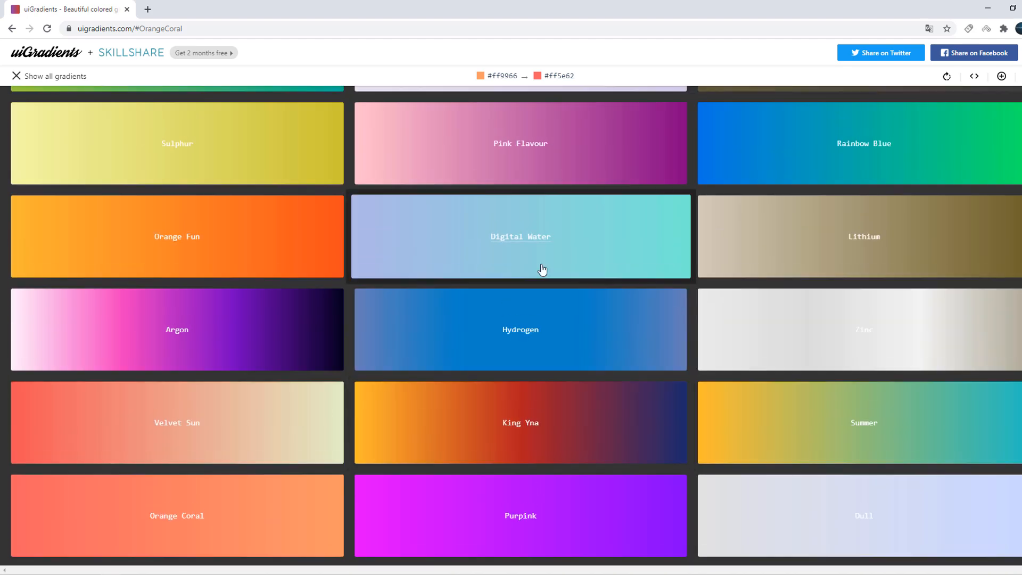
{"action": "scroll", "scroll_direction": "down", "scroll_amount": 3}
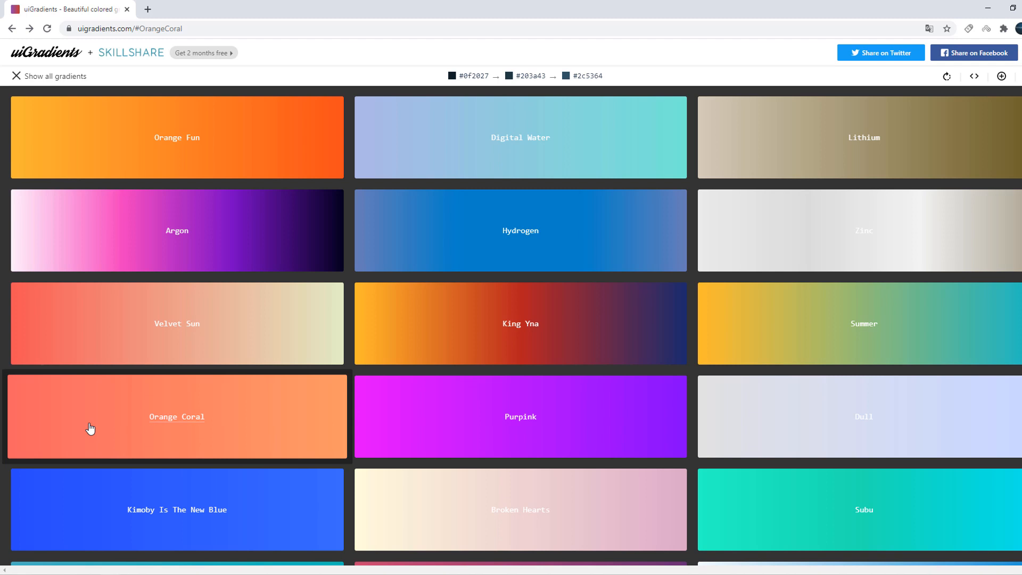
{"action": "left_click", "coordinate": [177, 416]}
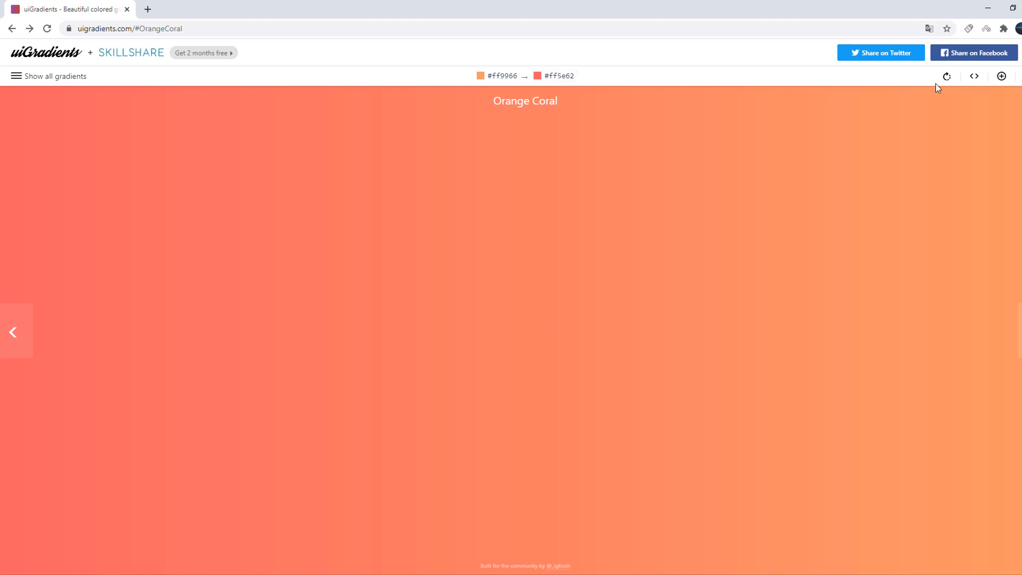
- Rotate Orange Coral until orange is on the left, then copy its CSS code
{"action": "left_click", "coordinate": [946, 76]}
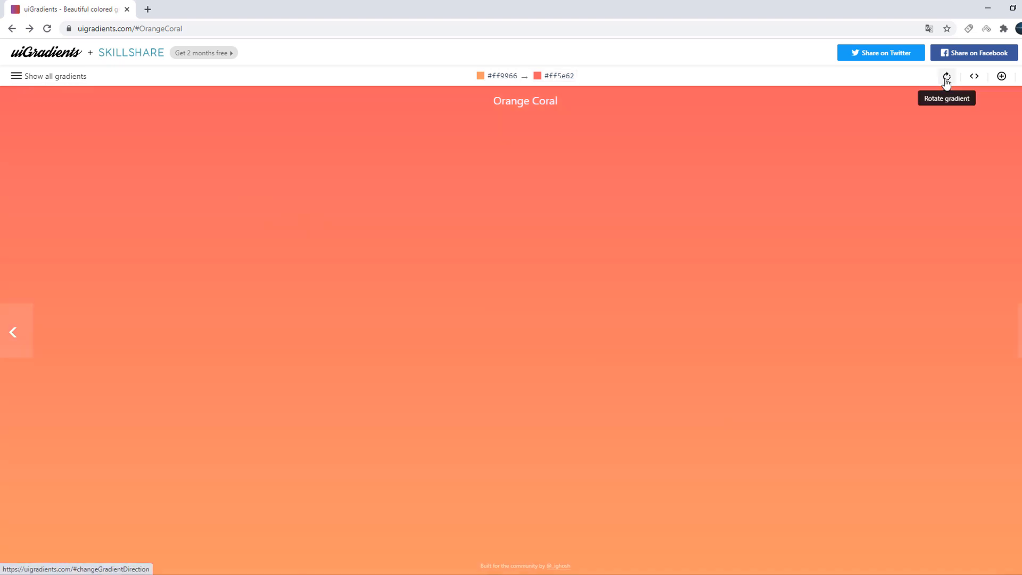
{"action": "left_click", "coordinate": [945, 76]}
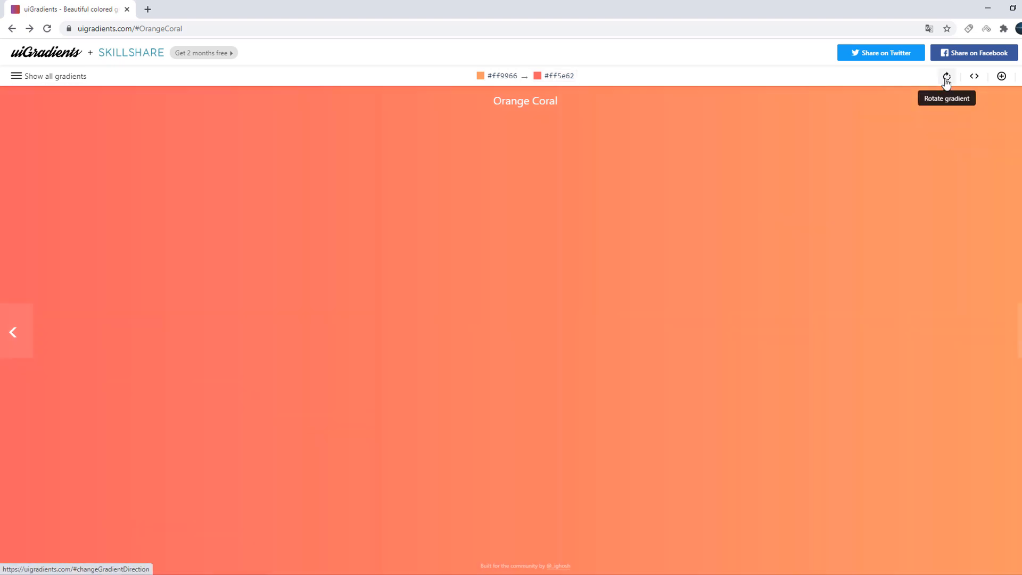
{"action": "left_click", "coordinate": [946, 76]}
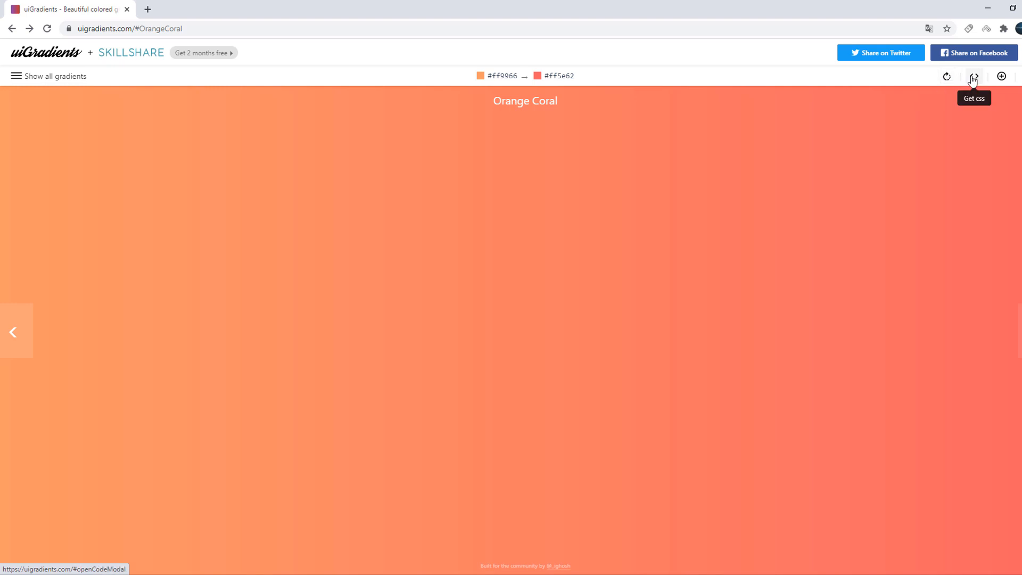
{"action": "left_click", "coordinate": [973, 77]}
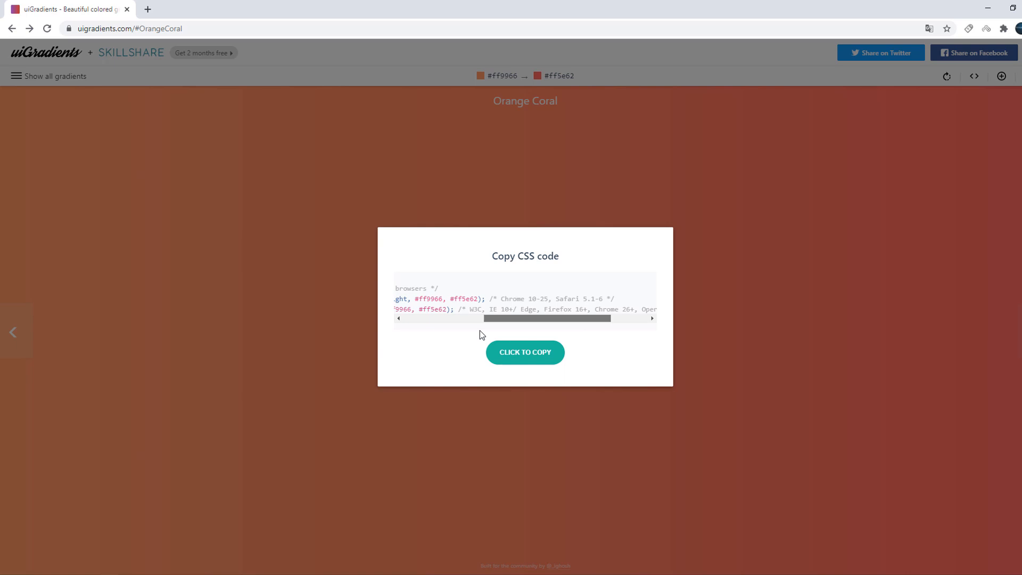
{"action": "left_click", "coordinate": [1001, 76]}
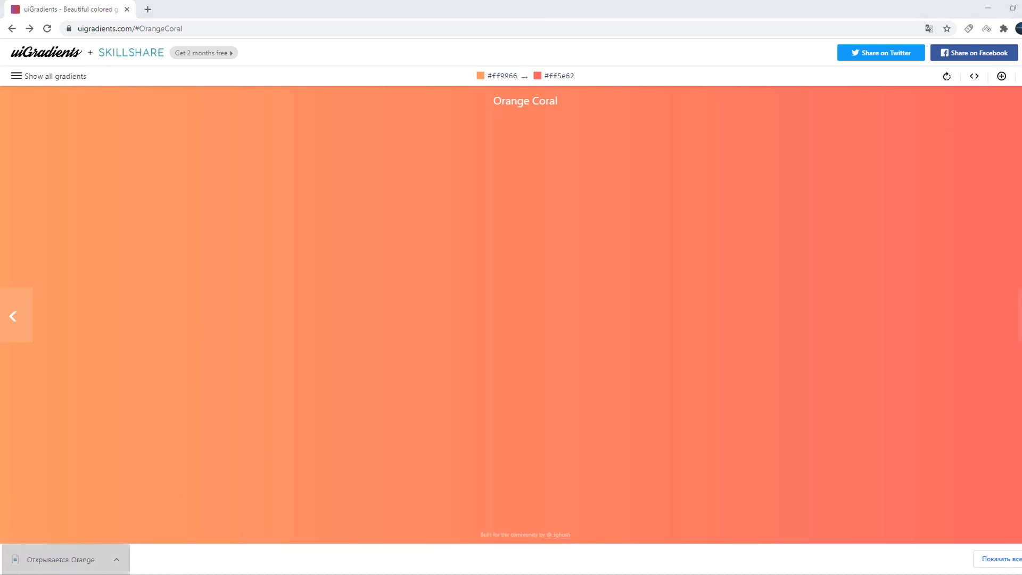
{"action": "mouse_move", "coordinate": [456, 300]}
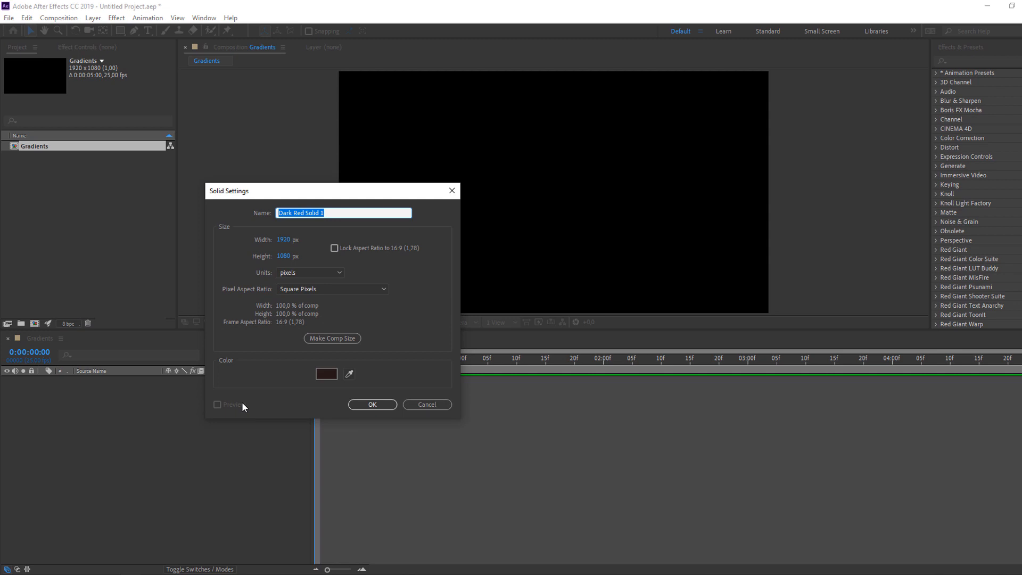
- Name the new solid 'Color' and add it to the Gradients composition
{"action": "type", "text": "Color"}
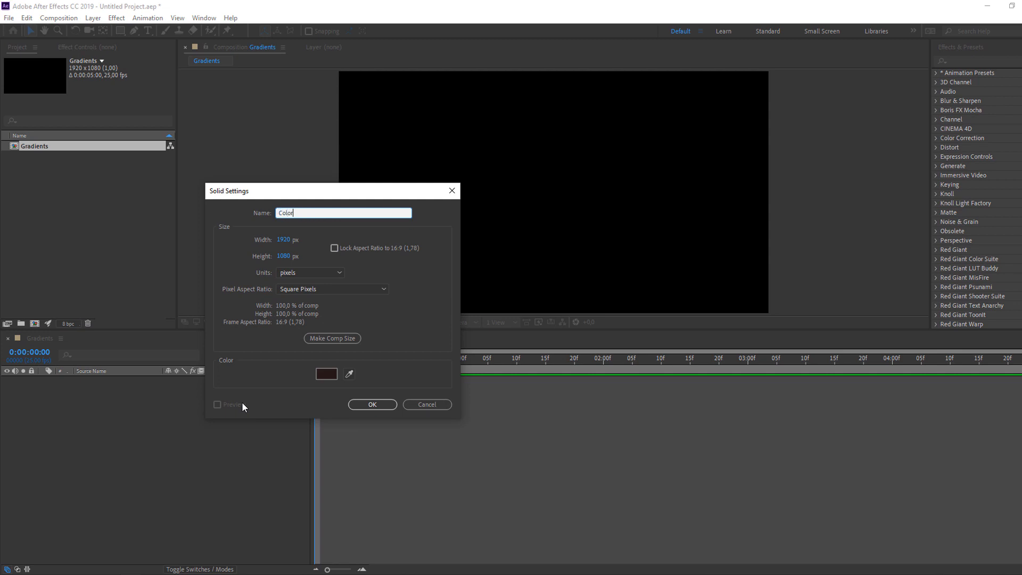
{"action": "left_click", "coordinate": [371, 404]}
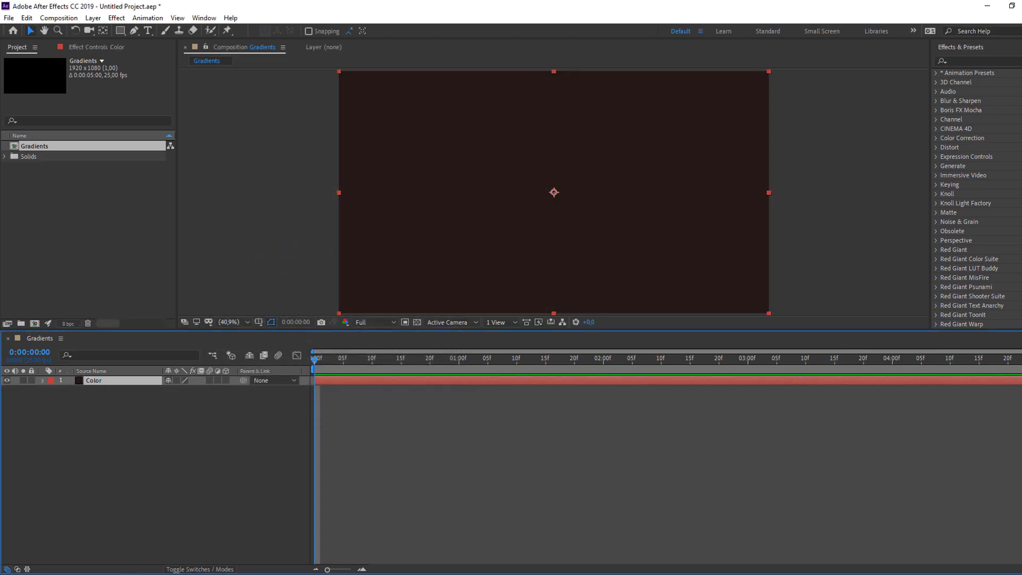
{"action": "left_click", "coordinate": [970, 60]}
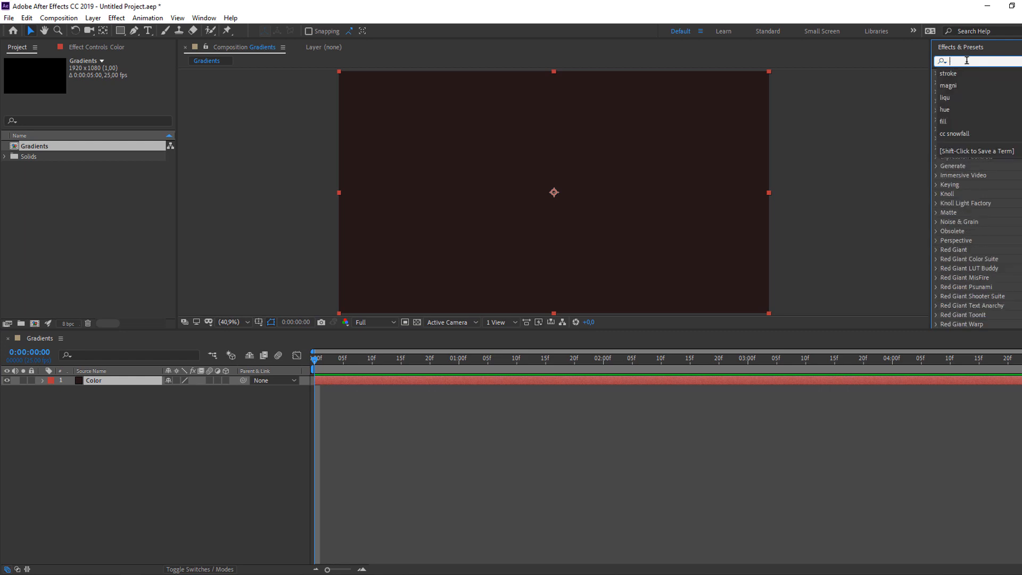
- Search Effects & Presets for 'gra' to find and apply Gradient Ramp
{"action": "type", "text": "gradi"}
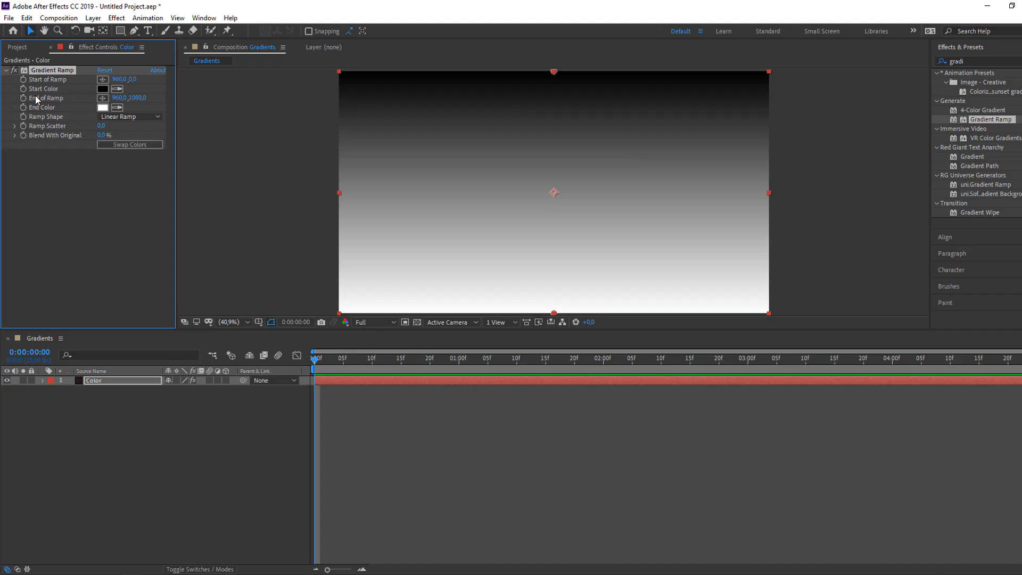
- Set Gradient Ramp Start Color to the pasted orange hex and End Color to #FF5E62
{"action": "left_click", "coordinate": [102, 89]}
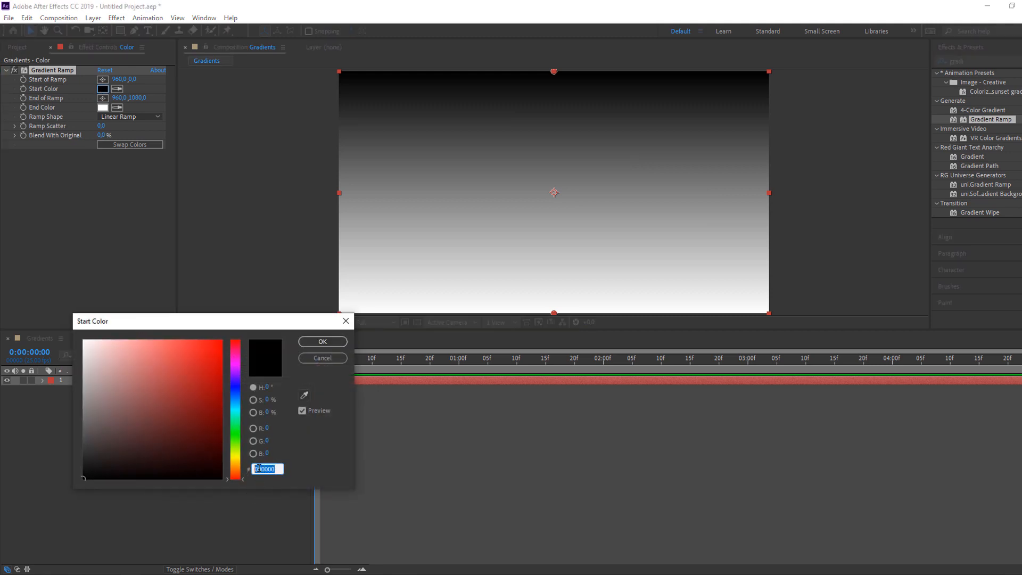
{"action": "right_click", "coordinate": [264, 467]}
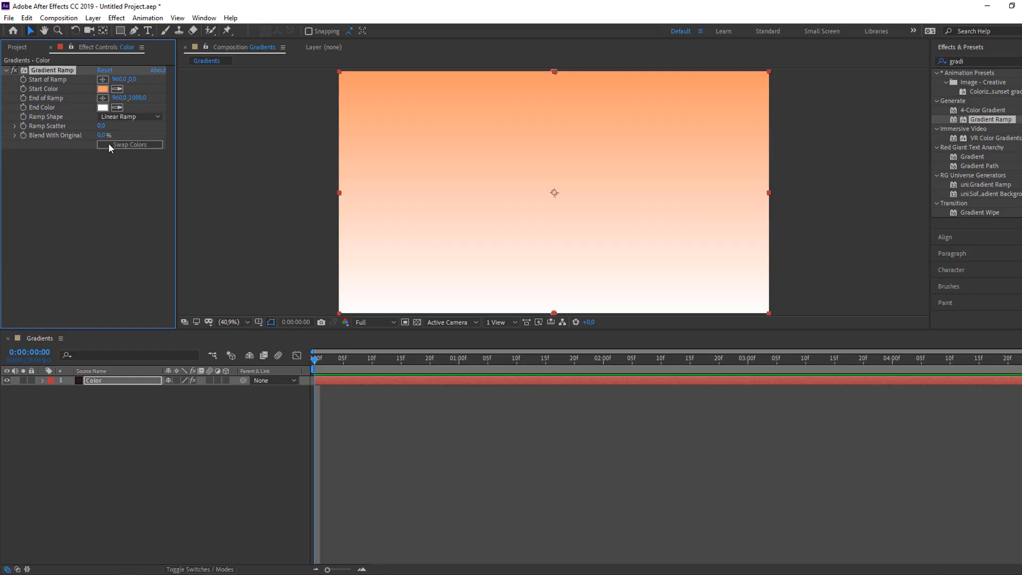
{"action": "left_click", "coordinate": [102, 107]}
{"action": "type", "text": "FF5E62"}
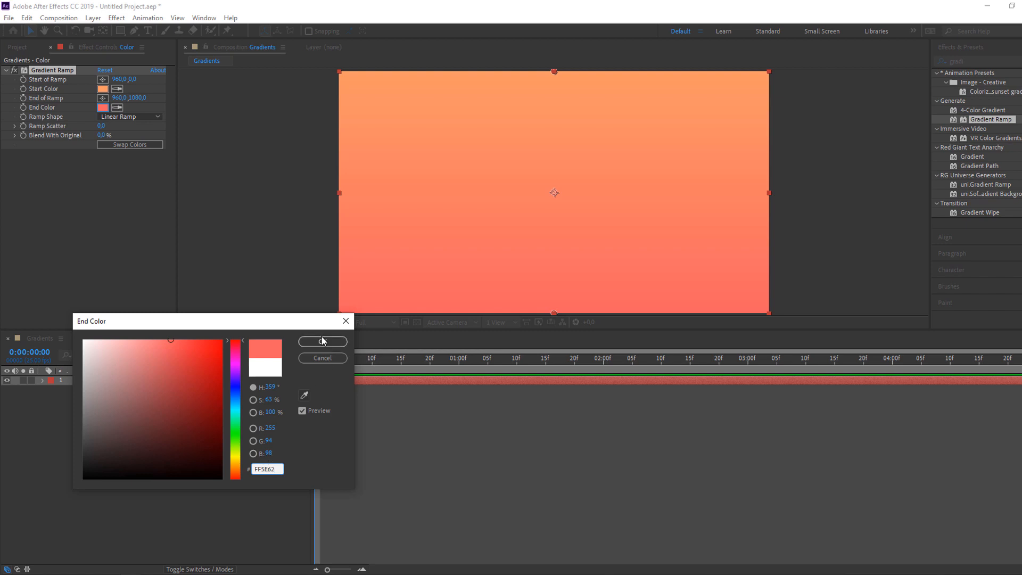
{"action": "left_click", "coordinate": [321, 341]}
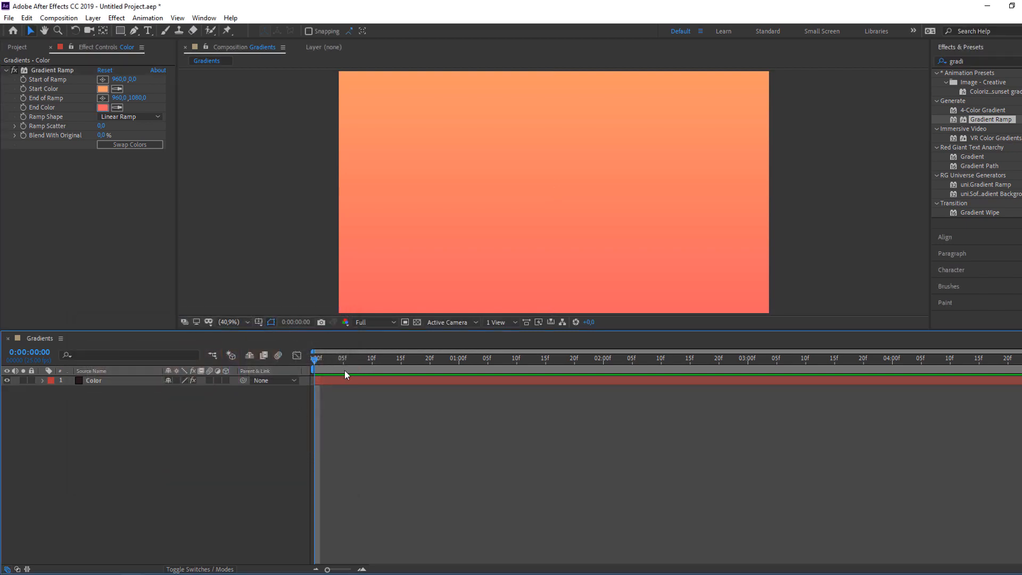
{"action": "left_click", "coordinate": [93, 380]}
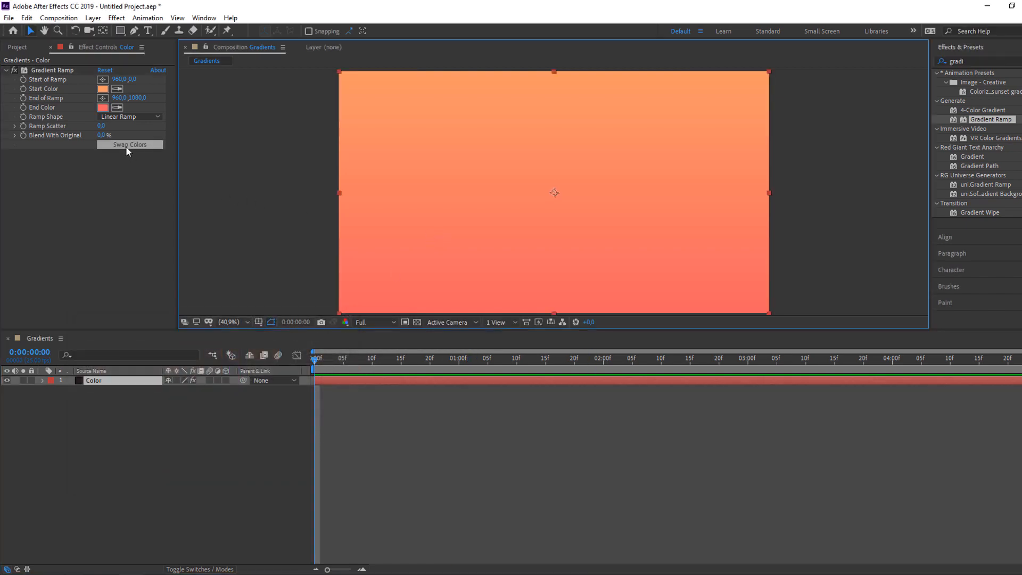
- Swap the Gradient Ramp colours and set Ramp Shape to Radial Ramp
{"action": "left_click", "coordinate": [129, 145]}
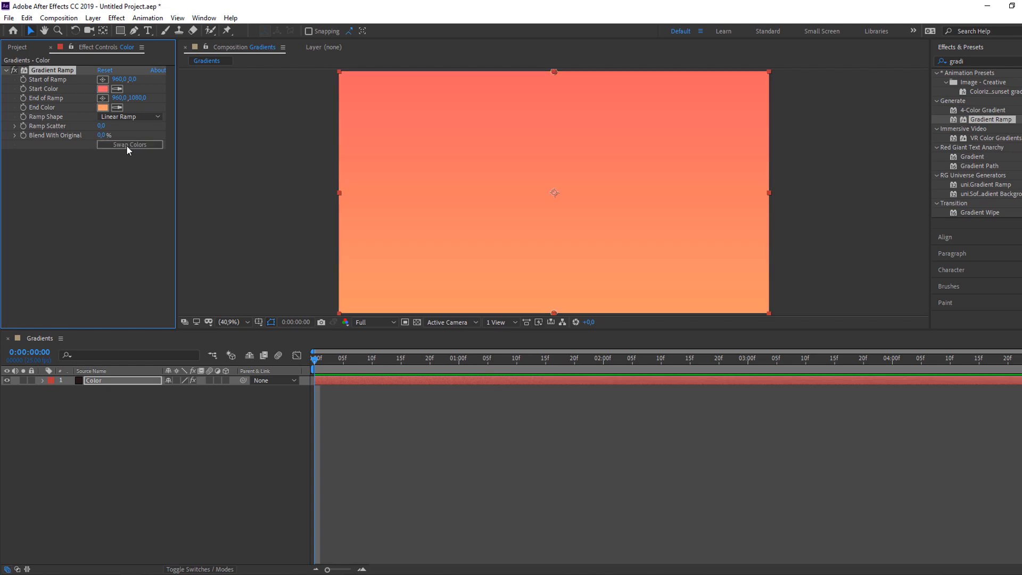
{"action": "left_click", "coordinate": [128, 116]}
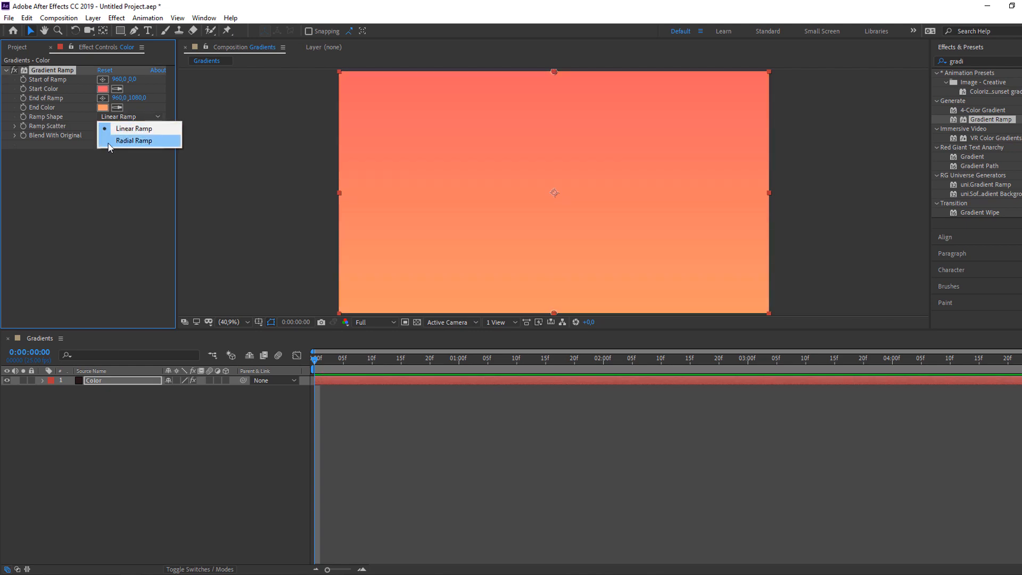
{"action": "left_click", "coordinate": [133, 141]}
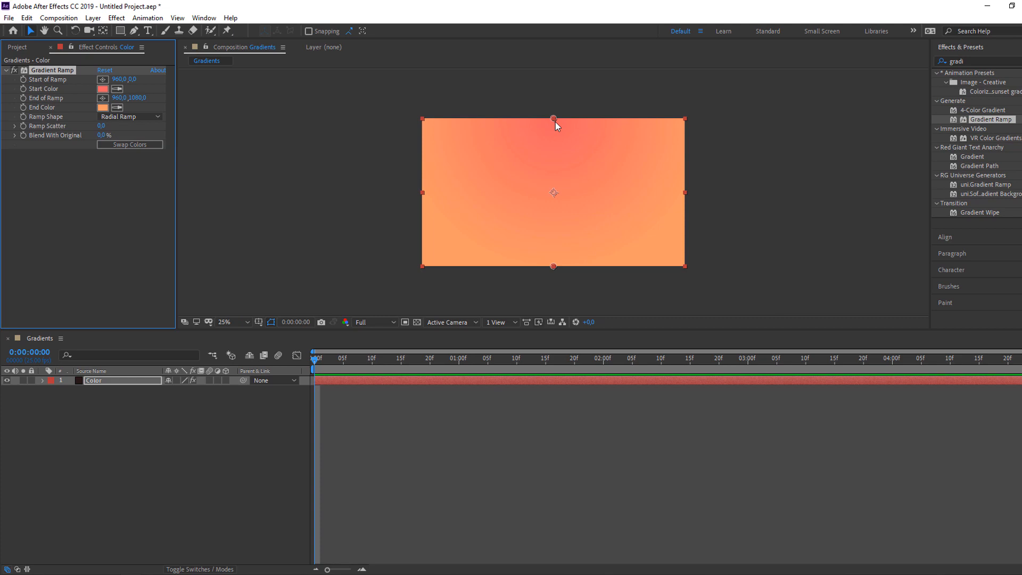